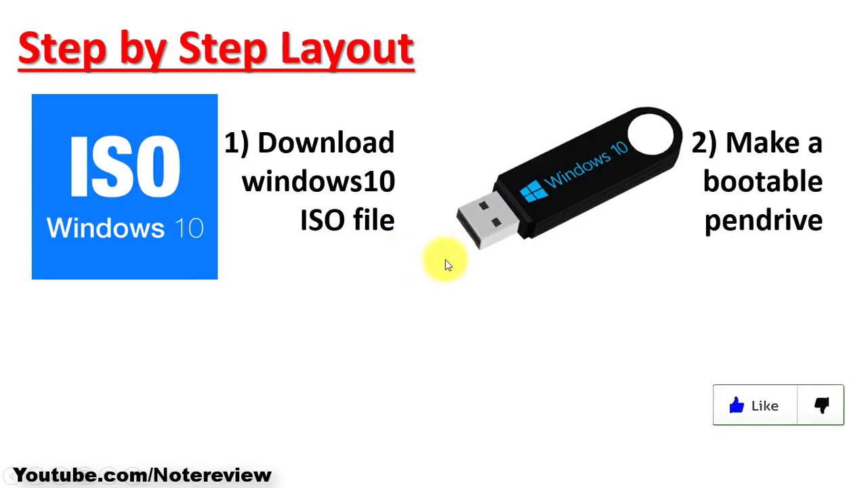
{"action": "mouse_move", "coordinate": [754, 248]}
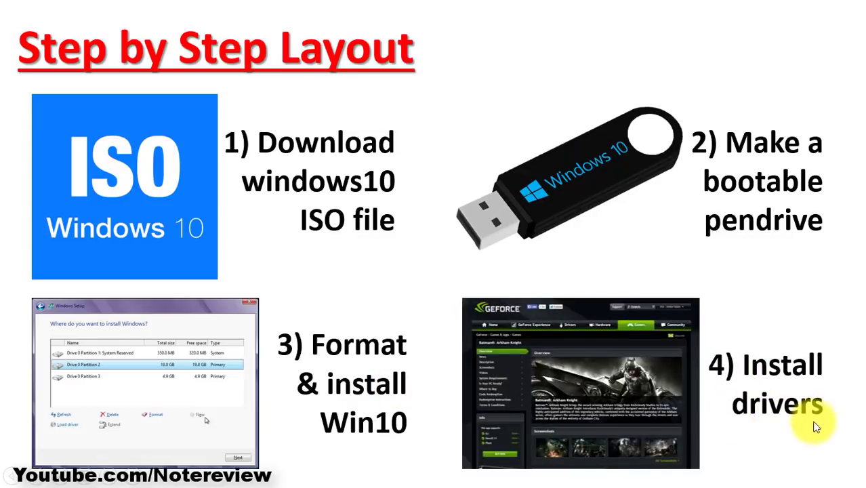
{"action": "mouse_move", "coordinate": [803, 437]}
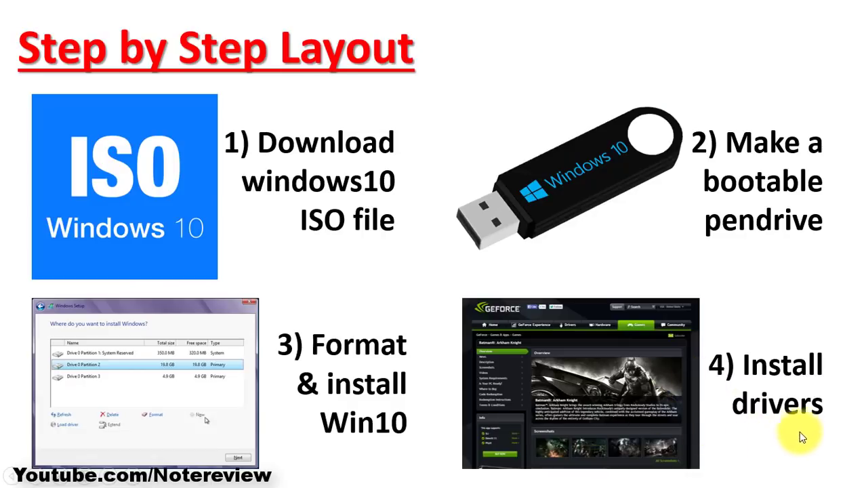
{"action": "mouse_move", "coordinate": [304, 447]}
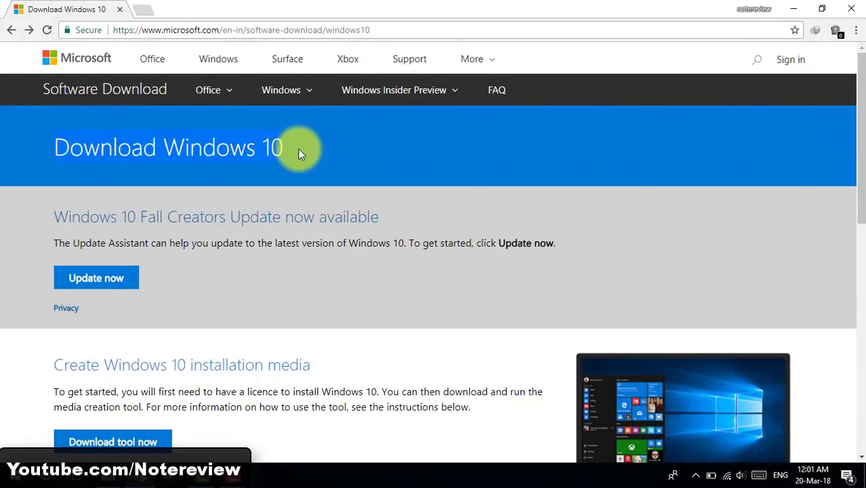
Save MediaCreationTool.exe from Microsoft's Windows 10 page to the Desktop and open its folder
{"action": "scroll", "scroll_direction": "down", "scroll_amount": 3}
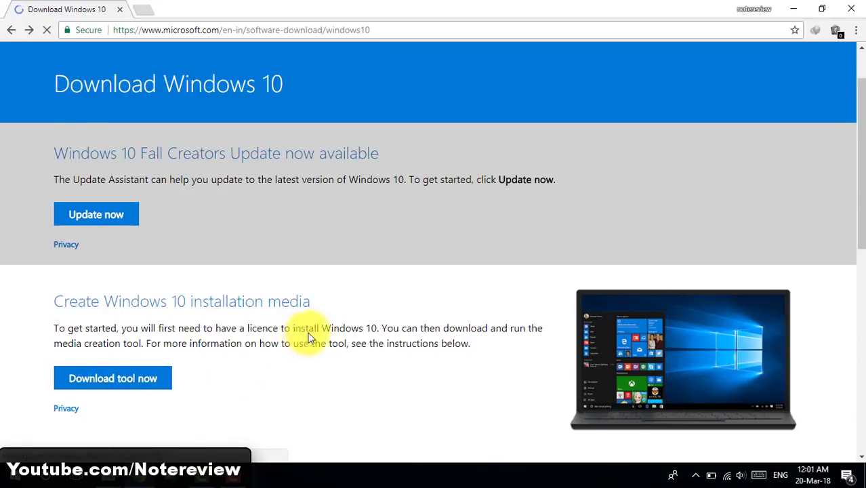
{"action": "left_click", "coordinate": [112, 378]}
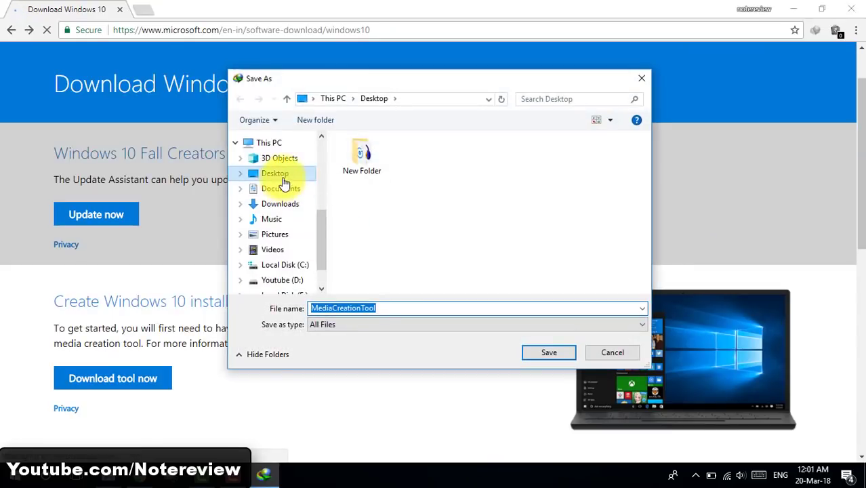
{"action": "left_click", "coordinate": [548, 352]}
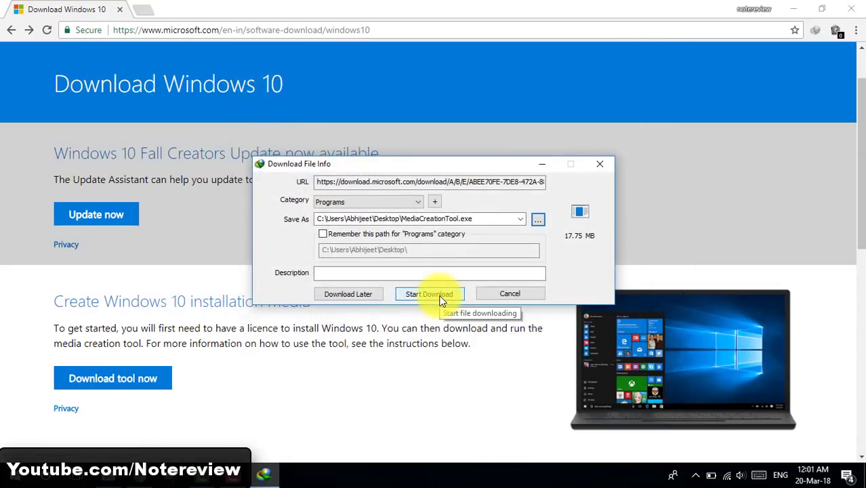
{"action": "left_click", "coordinate": [429, 293]}
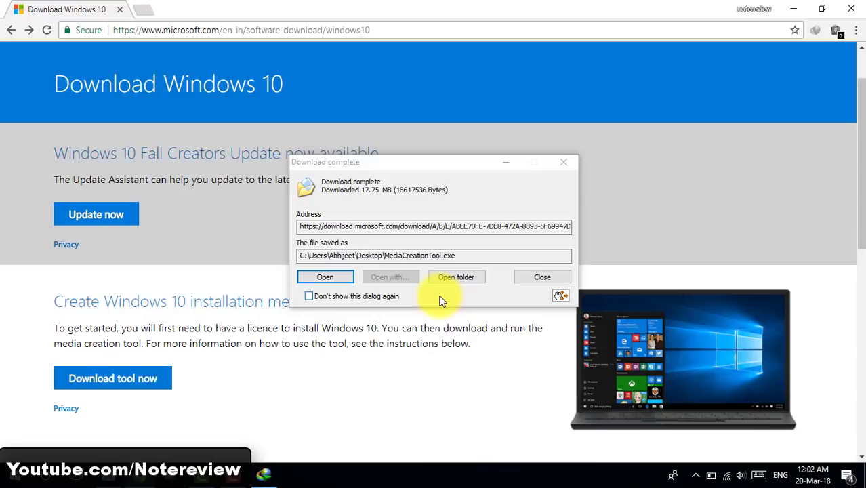
{"action": "left_click", "coordinate": [324, 277]}
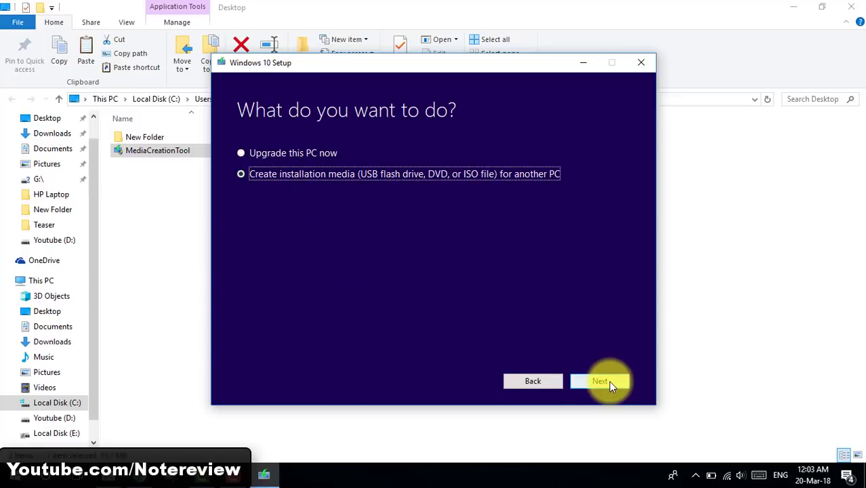
Create installation media with English, Windows 10, 64-bit selected instead of recommended options
{"action": "left_click", "coordinate": [599, 381]}
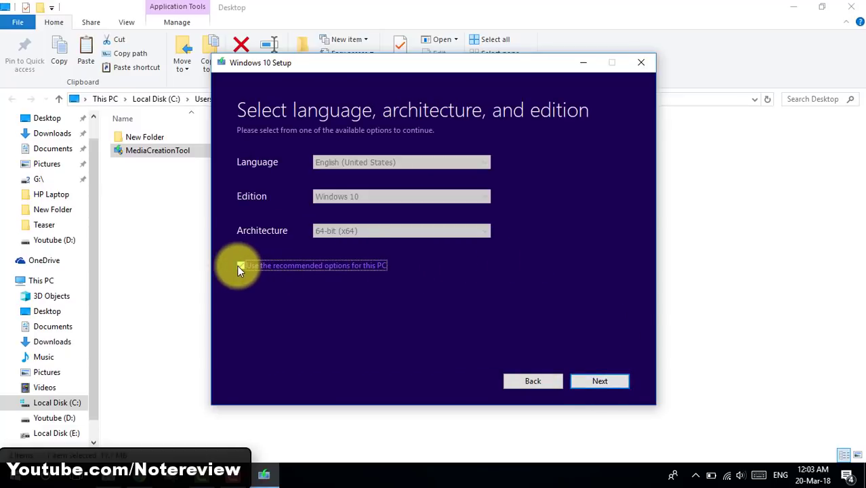
{"action": "left_click", "coordinate": [242, 265]}
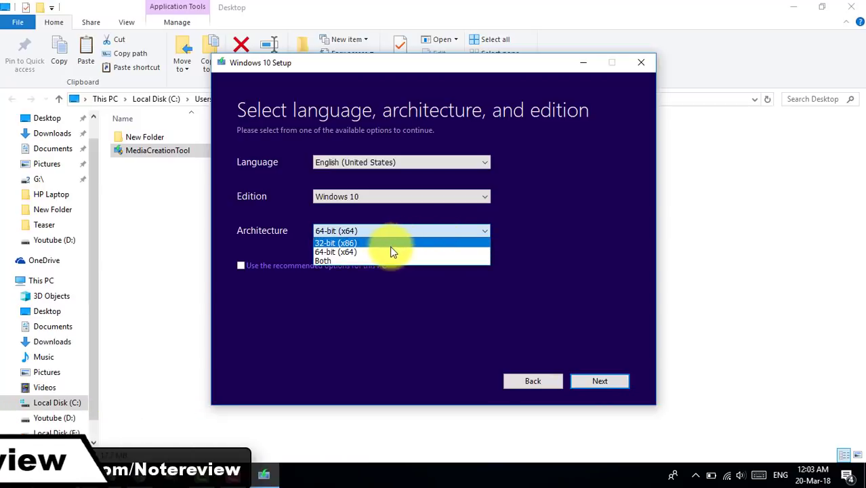
{"action": "left_click", "coordinate": [335, 242]}
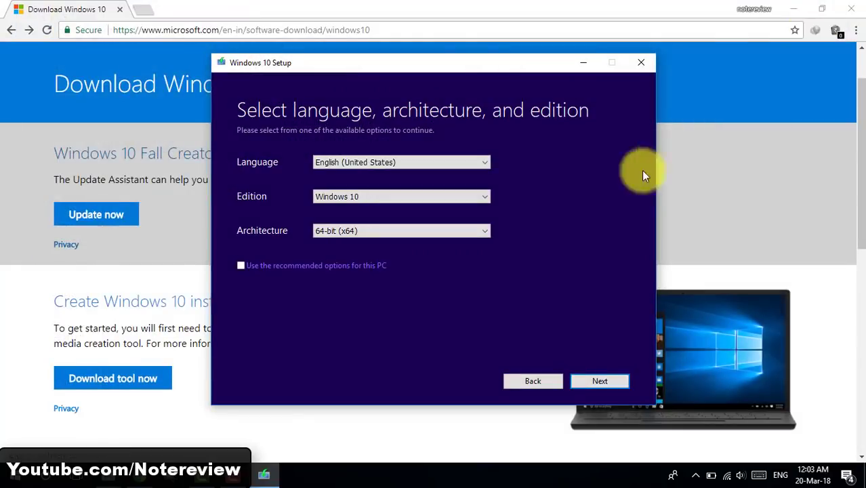
{"action": "left_click", "coordinate": [600, 381]}
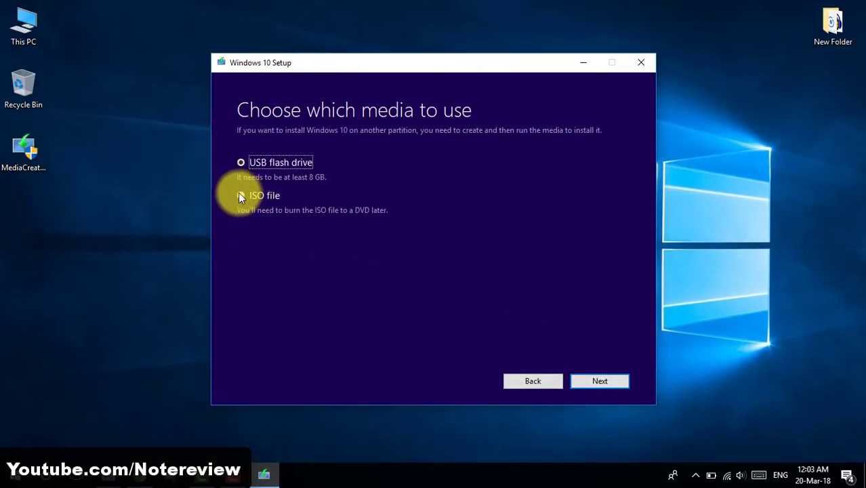
Choose ISO file media, save it as 'Windows' on the Desktop, and start downloading
{"action": "left_click", "coordinate": [240, 195]}
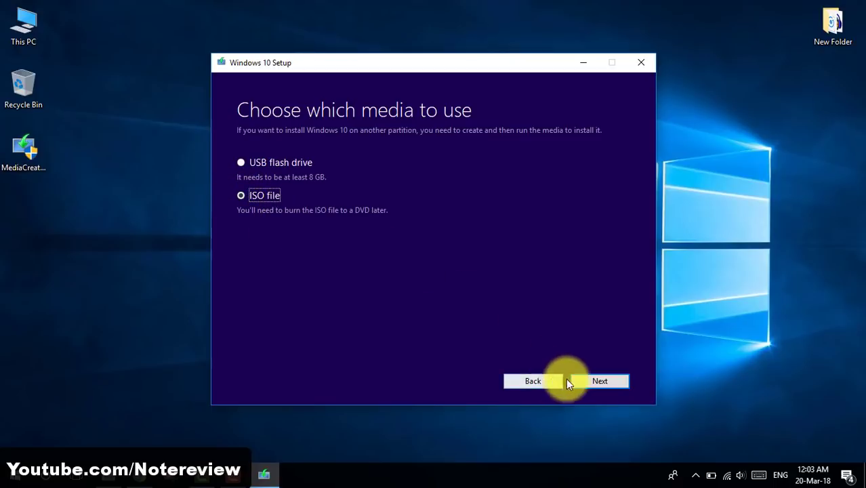
{"action": "left_click", "coordinate": [600, 381]}
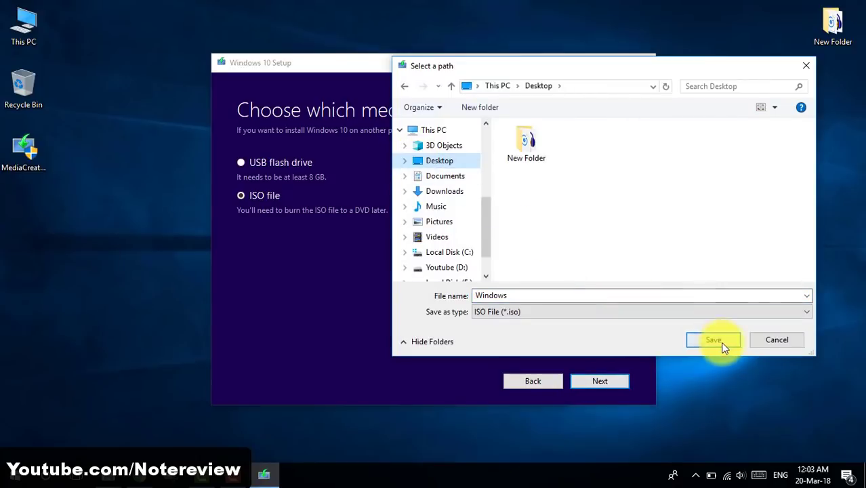
{"action": "left_click", "coordinate": [713, 340]}
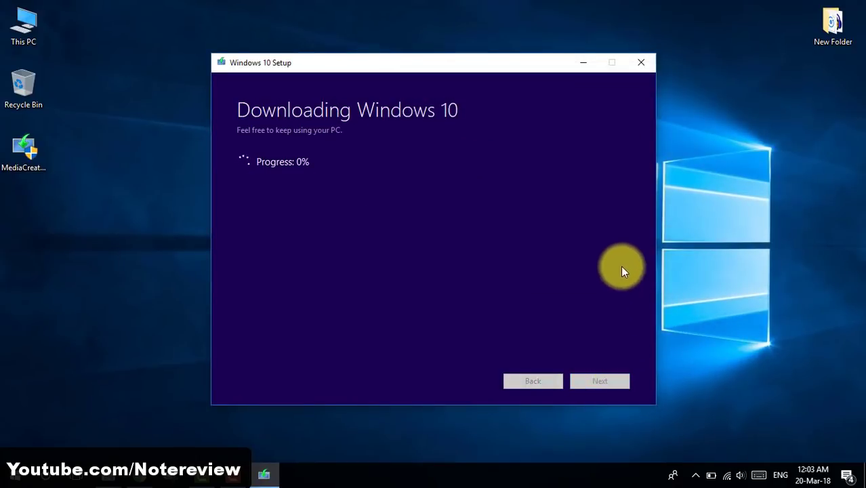
{"action": "mouse_move", "coordinate": [294, 186]}
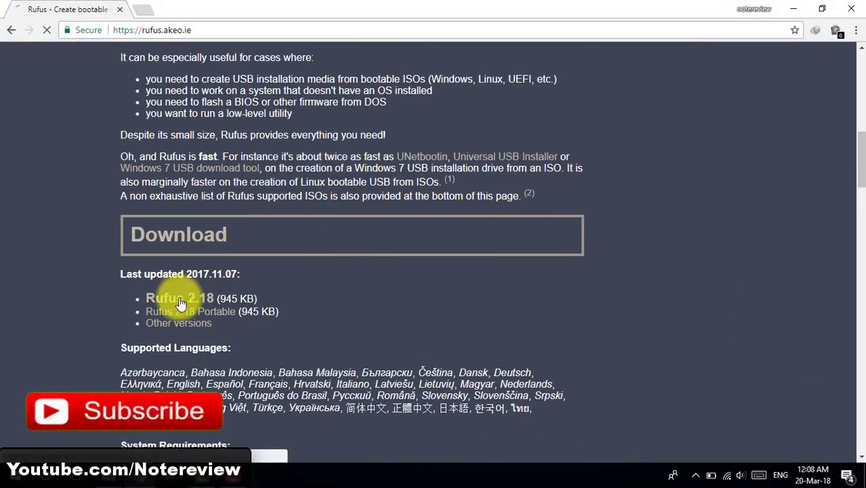
Download Rufus 2.18 and confirm the duplicate download prompt
{"action": "left_click", "coordinate": [180, 298]}
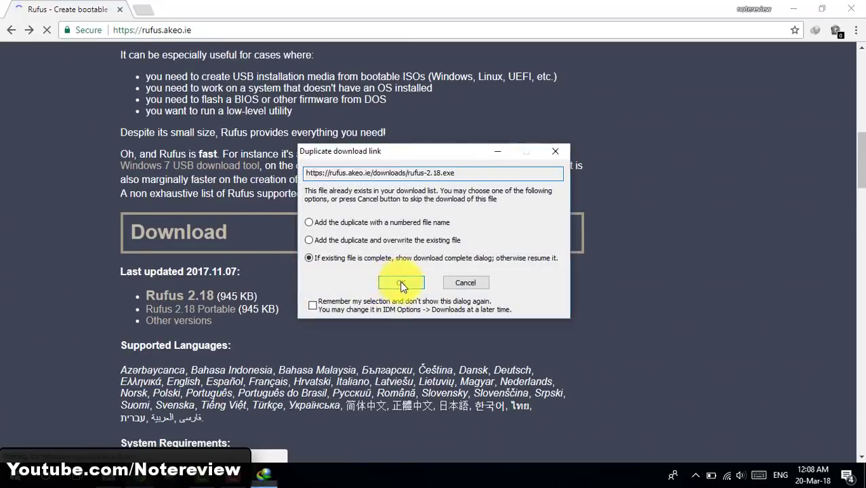
{"action": "left_click", "coordinate": [401, 282]}
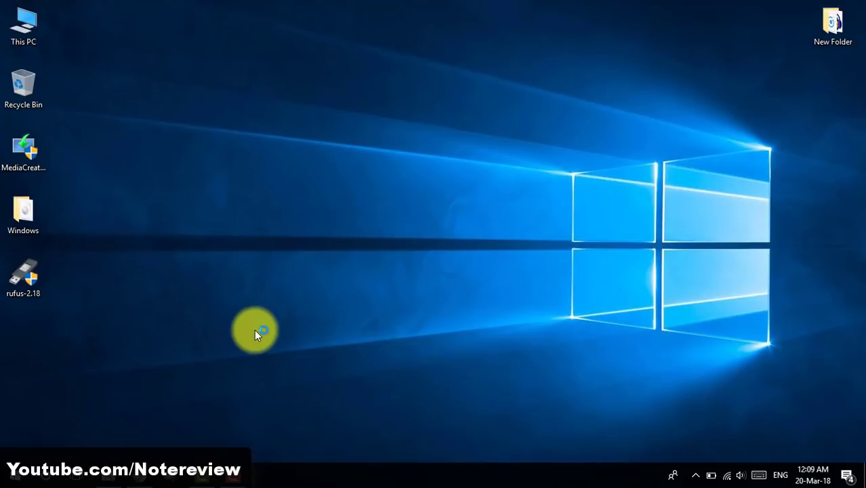
Launch Rufus, load the Win10 Pro ISO, and flash the 8GB pendrive after confirming erasure
{"action": "double_click", "coordinate": [23, 274]}
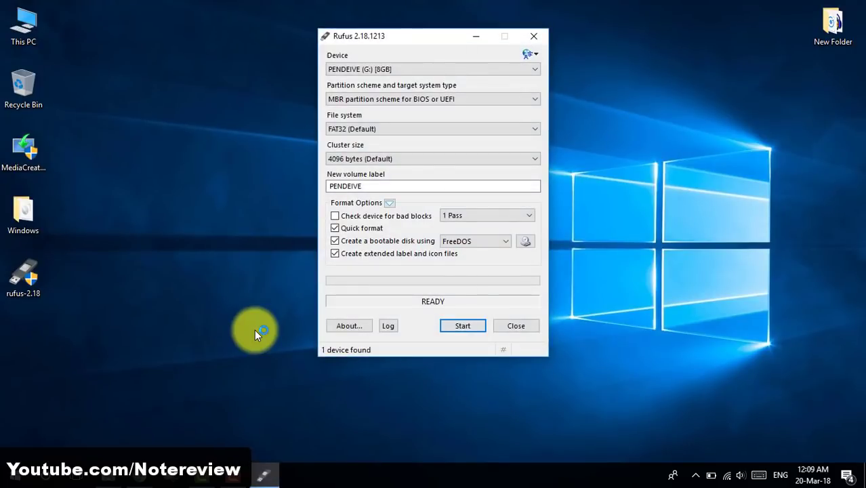
{"action": "mouse_move", "coordinate": [428, 71]}
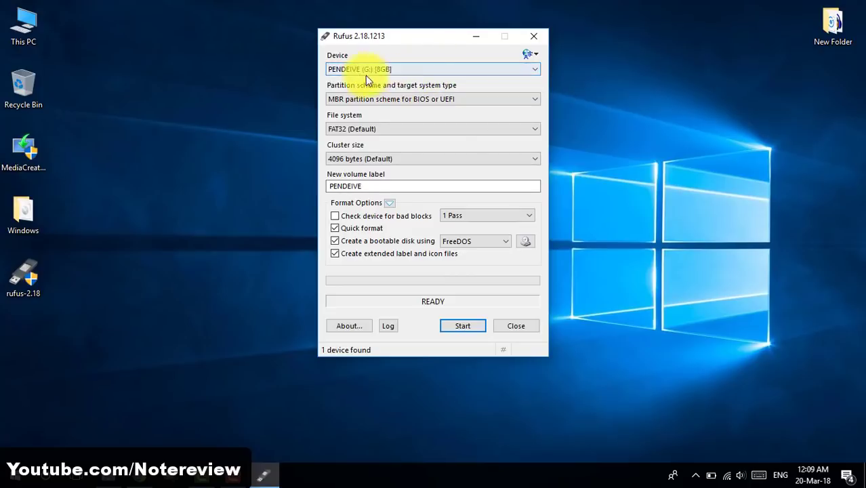
{"action": "mouse_move", "coordinate": [476, 133]}
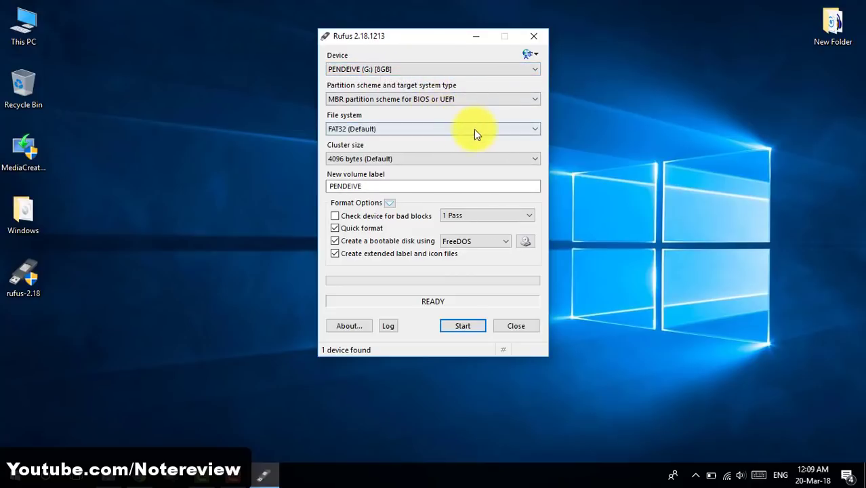
{"action": "mouse_move", "coordinate": [530, 241]}
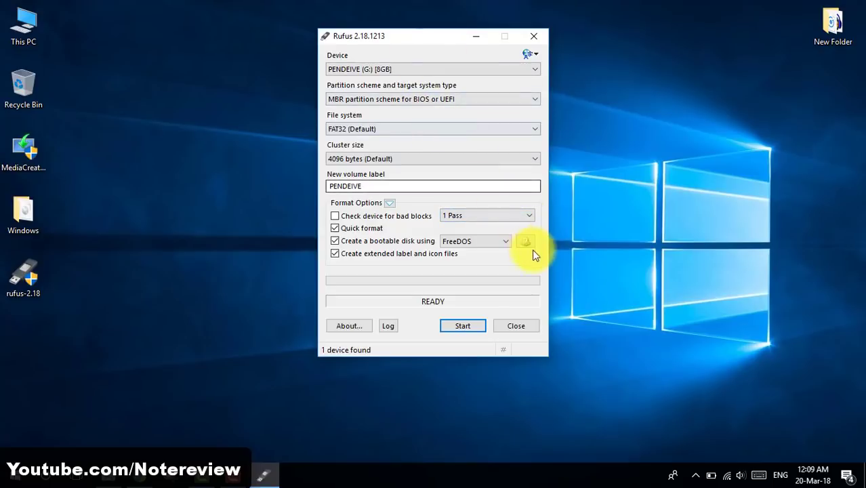
{"action": "left_click", "coordinate": [526, 240]}
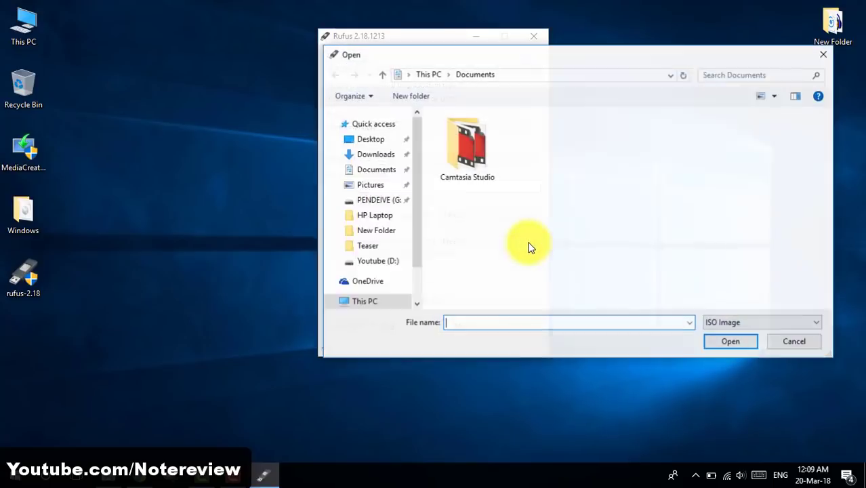
{"action": "left_click", "coordinate": [367, 148]}
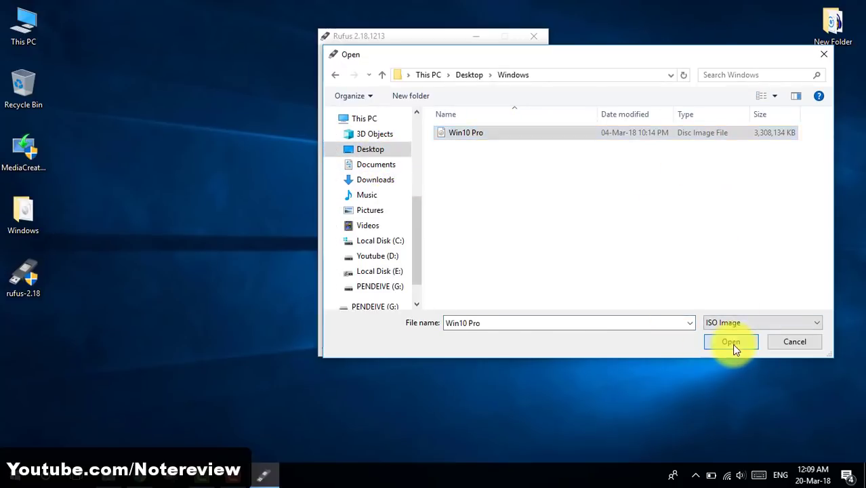
{"action": "left_click", "coordinate": [731, 342]}
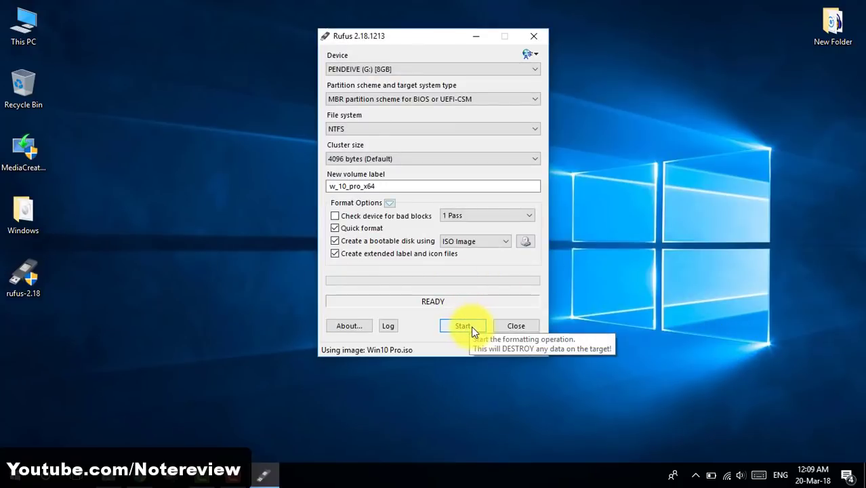
{"action": "left_click", "coordinate": [463, 326]}
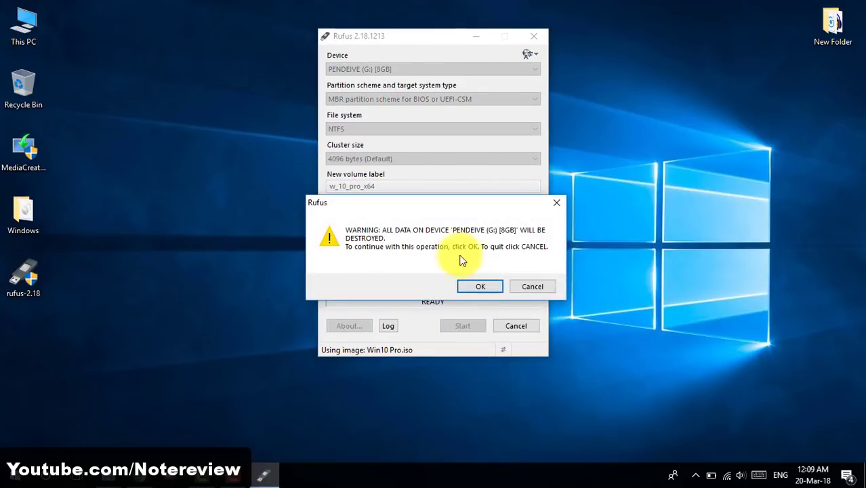
{"action": "mouse_move", "coordinate": [536, 261]}
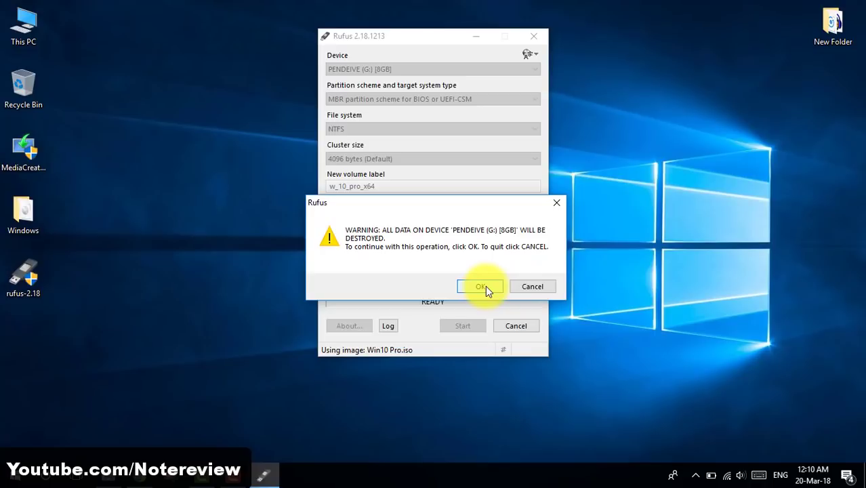
{"action": "mouse_move", "coordinate": [505, 266]}
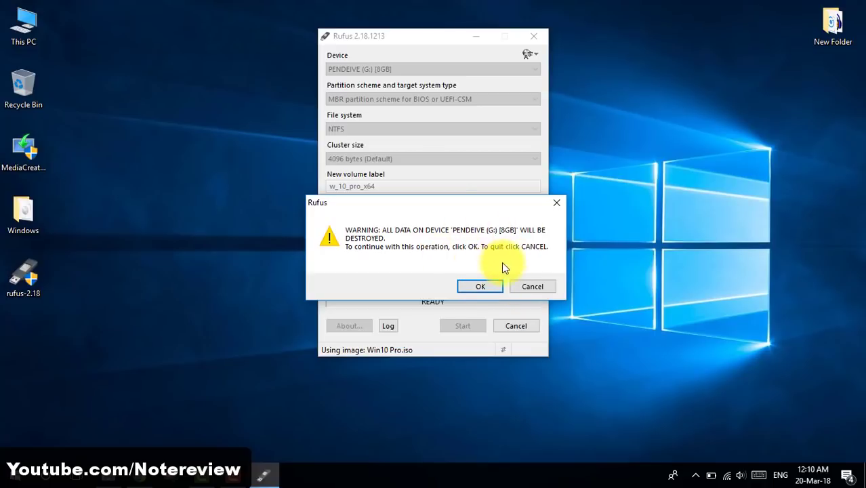
{"action": "left_click", "coordinate": [480, 286]}
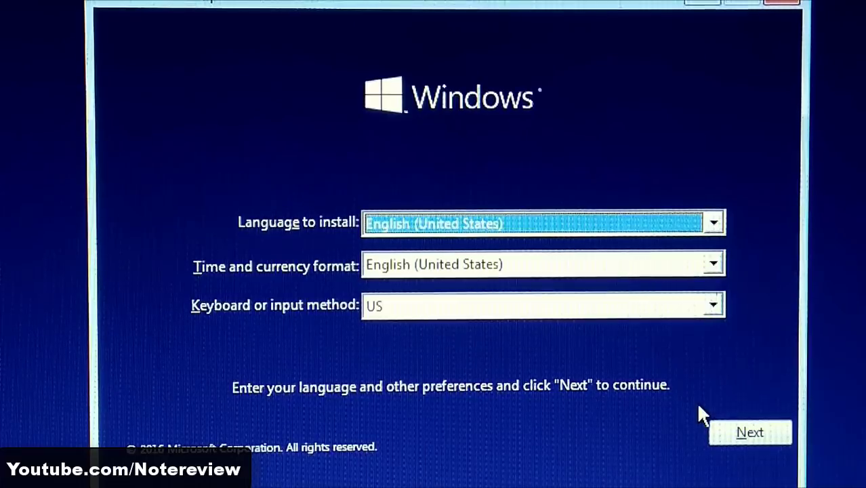
Keep English (United States) preferences, choose Install now, and accept the license terms
{"action": "left_click", "coordinate": [749, 431]}
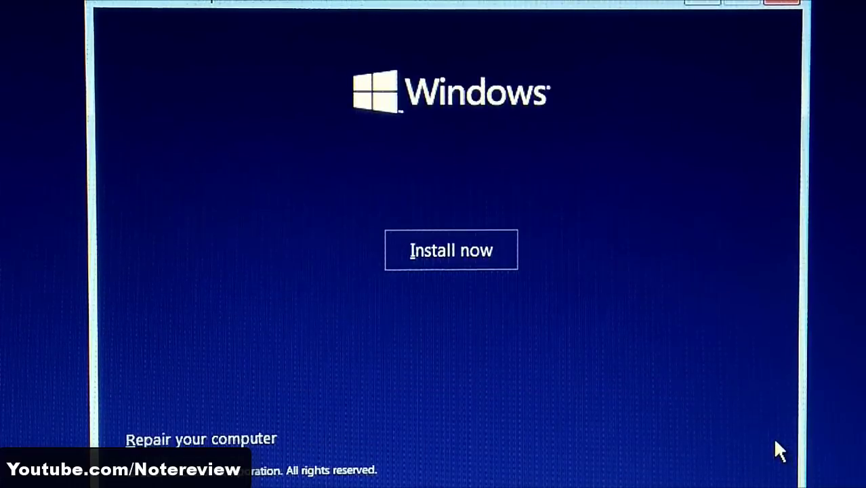
{"action": "mouse_move", "coordinate": [468, 276]}
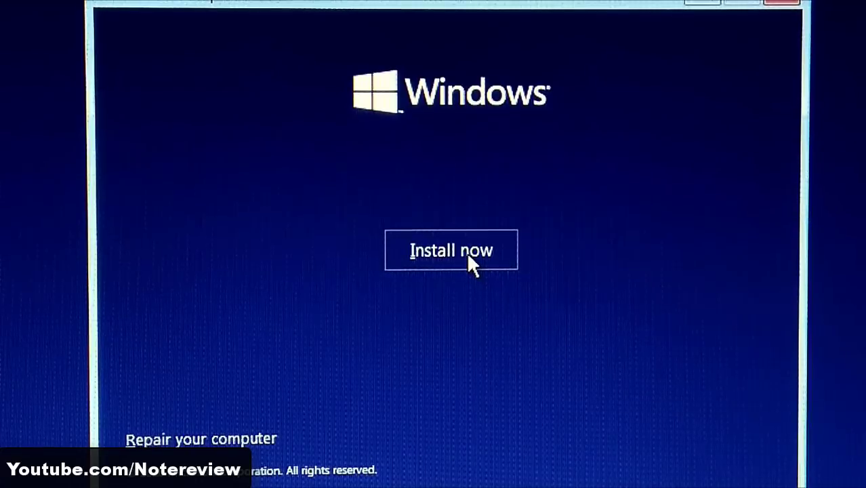
{"action": "left_click", "coordinate": [451, 250]}
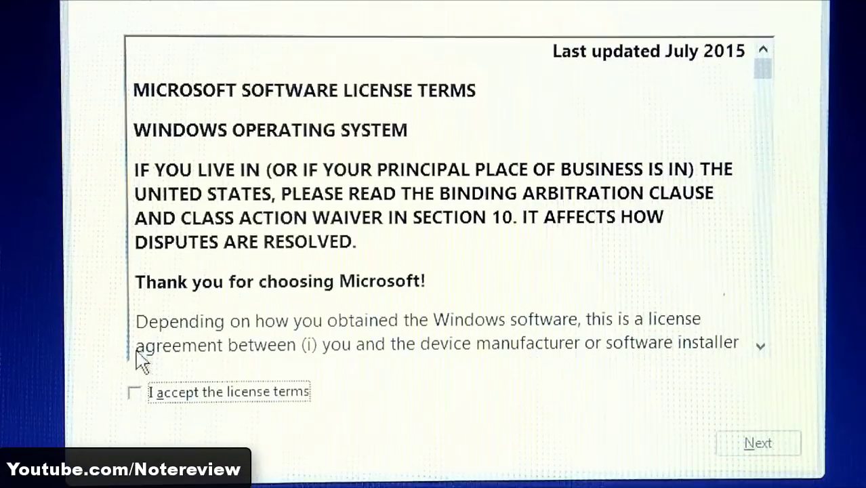
{"action": "left_click", "coordinate": [134, 393]}
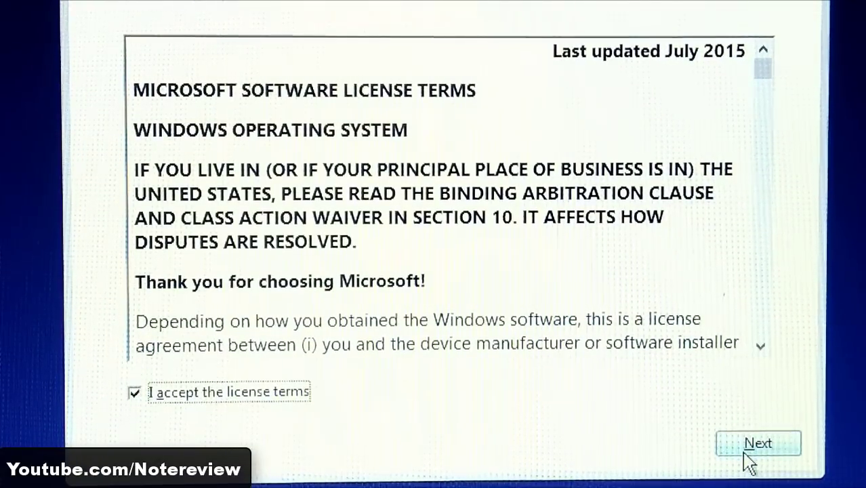
{"action": "left_click", "coordinate": [759, 443]}
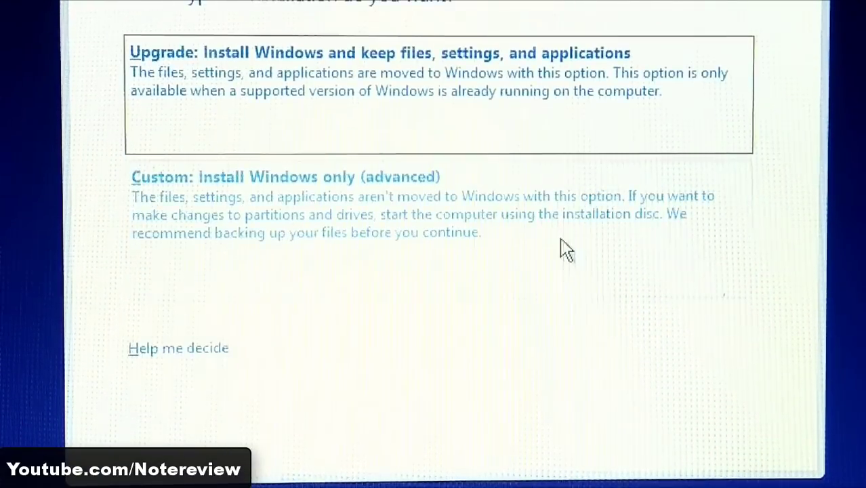
Choose Custom install, delete the old partition, and create a 200869 MB primary partition
{"action": "left_click", "coordinate": [286, 177]}
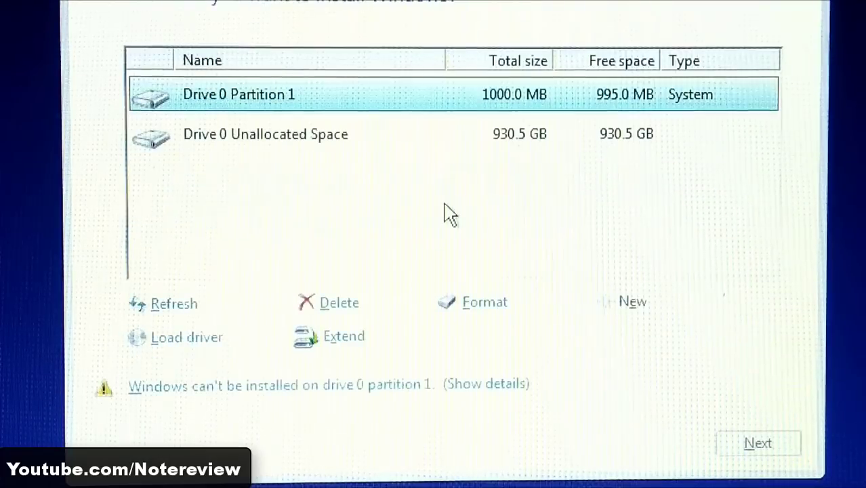
{"action": "mouse_move", "coordinate": [385, 167]}
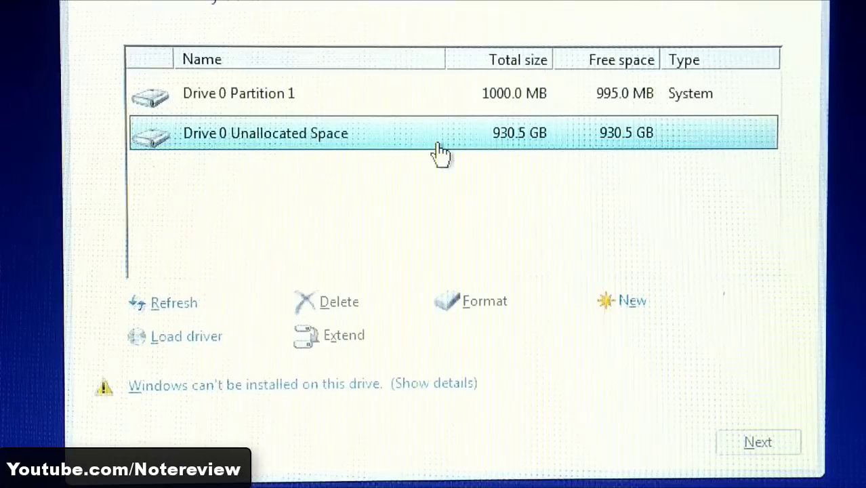
{"action": "left_click", "coordinate": [340, 301]}
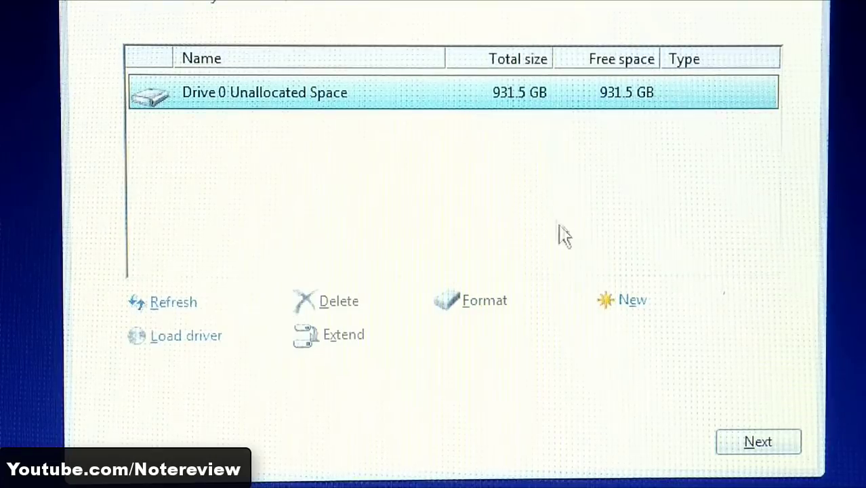
{"action": "mouse_move", "coordinate": [631, 325]}
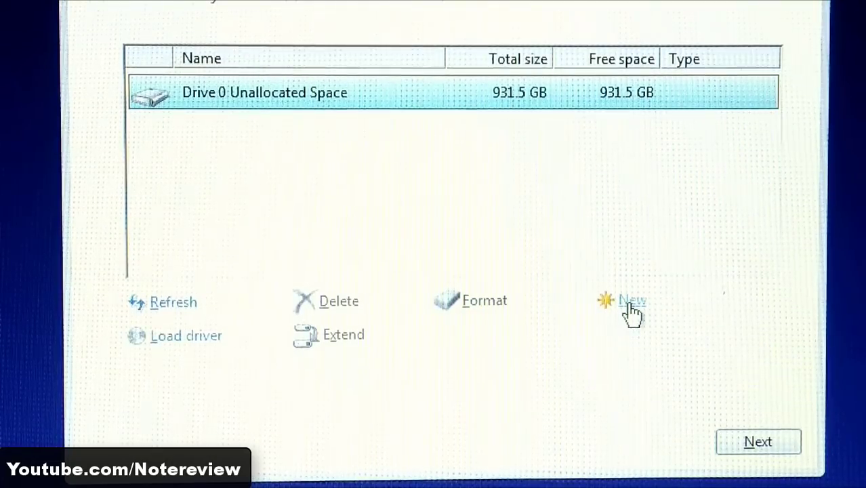
{"action": "left_click", "coordinate": [631, 300]}
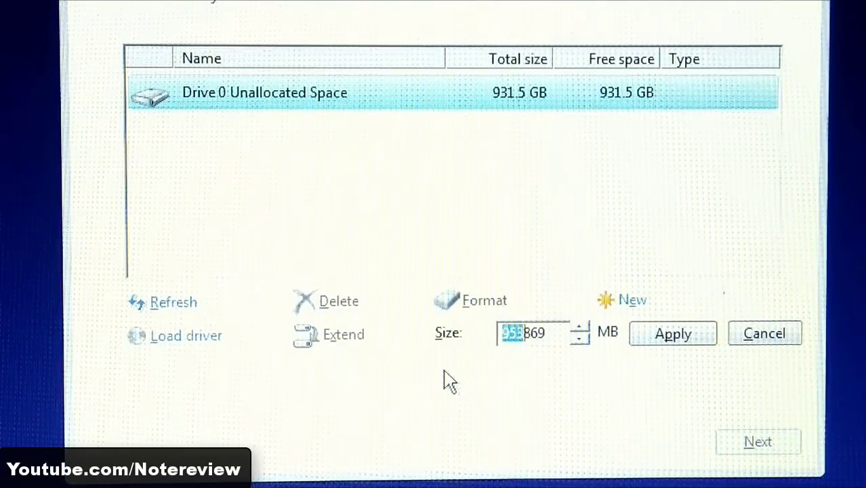
{"action": "type", "text": "200869"}
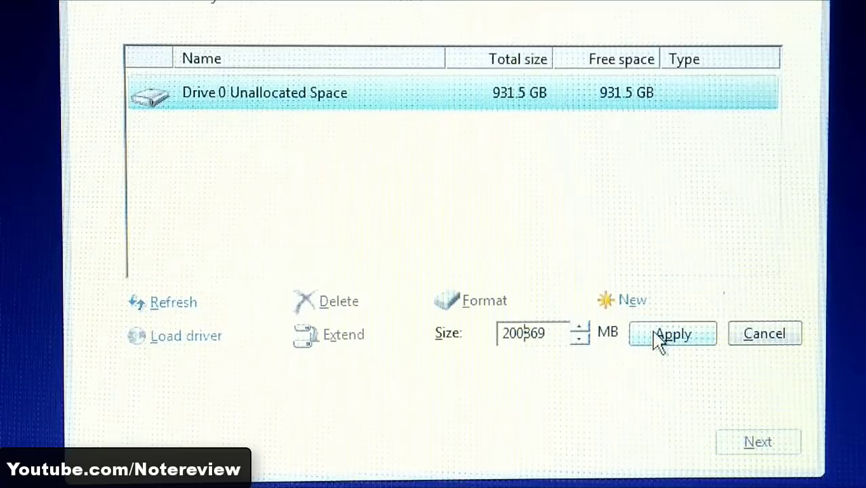
{"action": "left_click", "coordinate": [675, 333]}
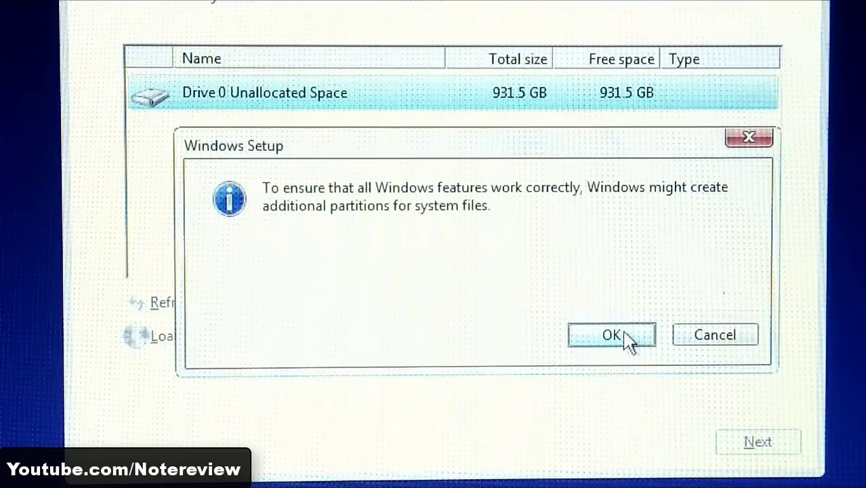
{"action": "left_click", "coordinate": [613, 334]}
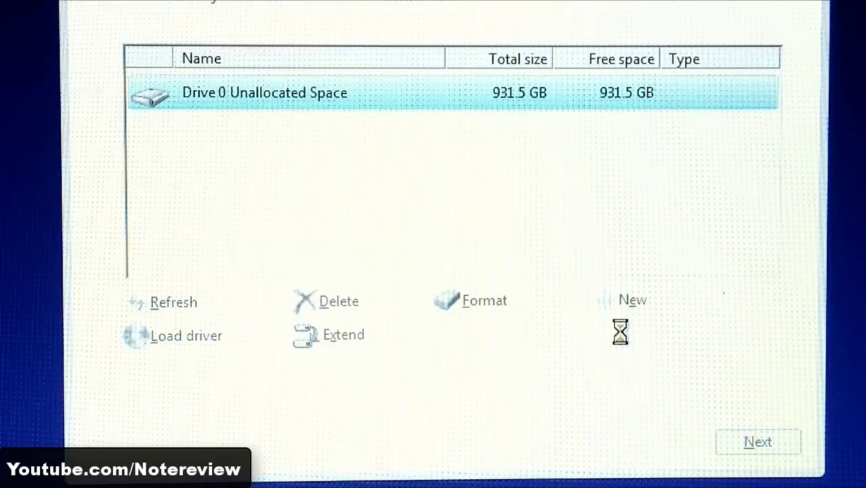
{"action": "left_click", "coordinate": [630, 299]}
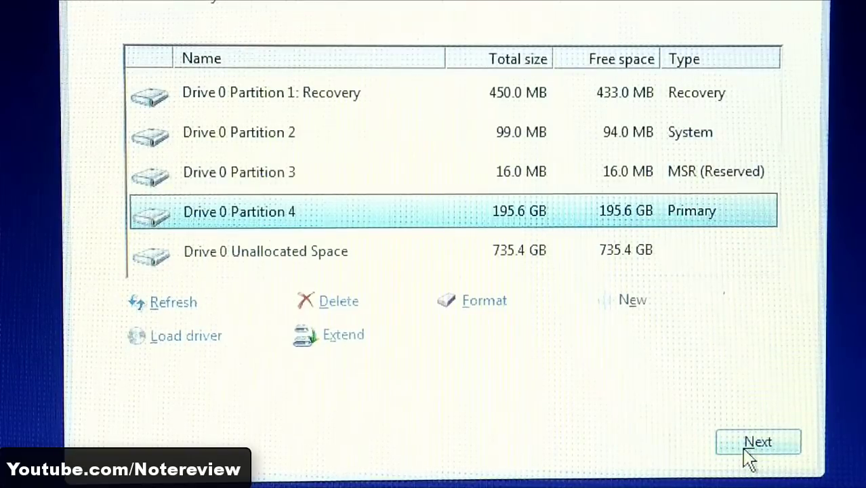
Install Windows 10 Pro on Drive 0 Partition 4 and finish with Express settings
{"action": "left_click", "coordinate": [762, 443]}
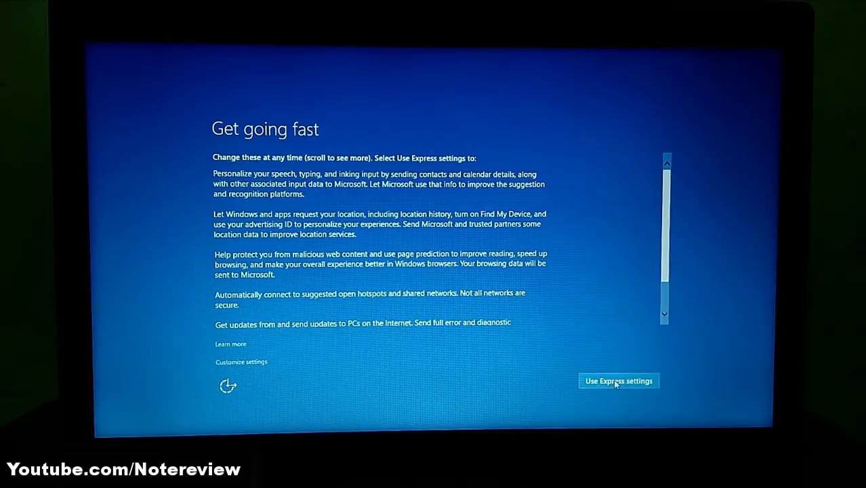
{"action": "left_click", "coordinate": [618, 381]}
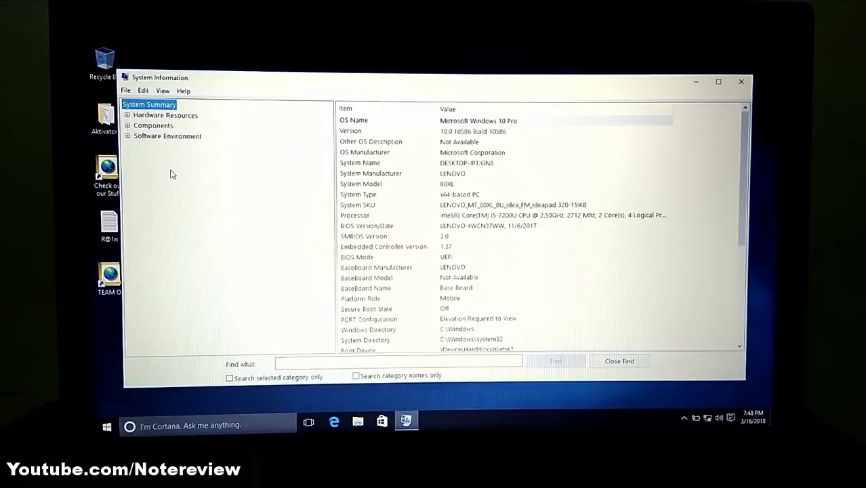
Check System Summary for OS Name Windows 10 Pro and System Model 80XL
{"action": "left_click", "coordinate": [428, 120]}
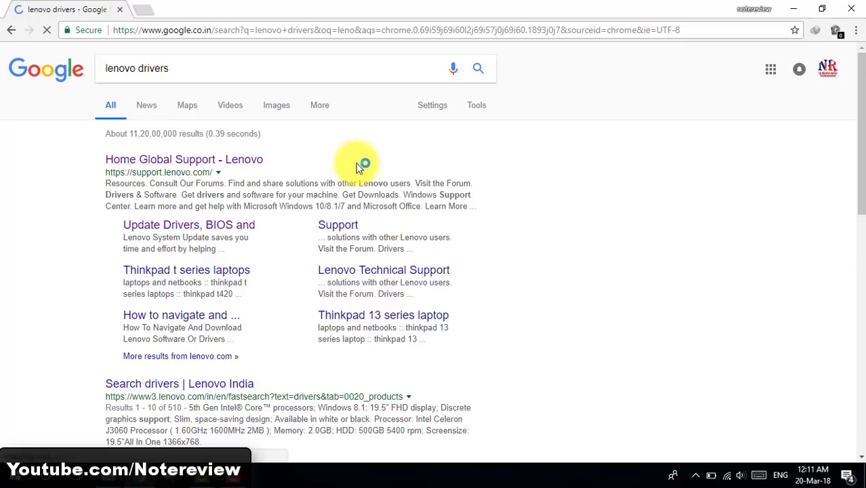
Open Lenovo Support's 320-15IKB drivers page and expand the Mouse and Keyboard category
{"action": "left_click", "coordinate": [184, 158]}
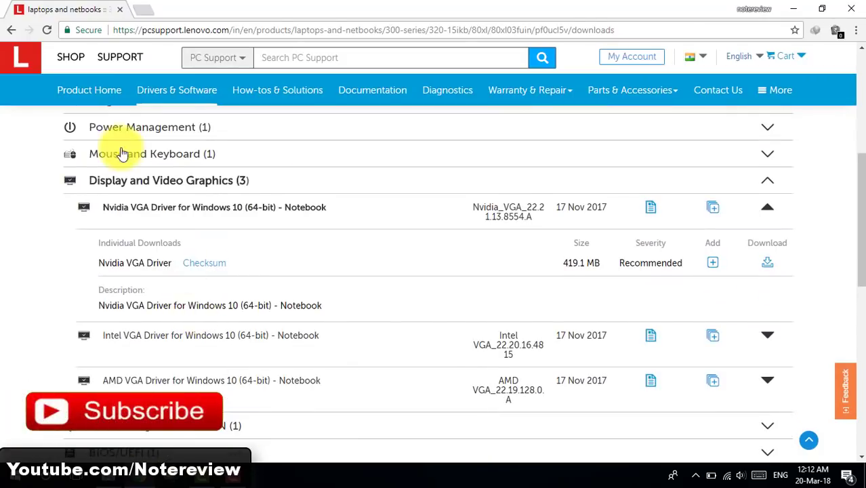
{"action": "left_click", "coordinate": [145, 154]}
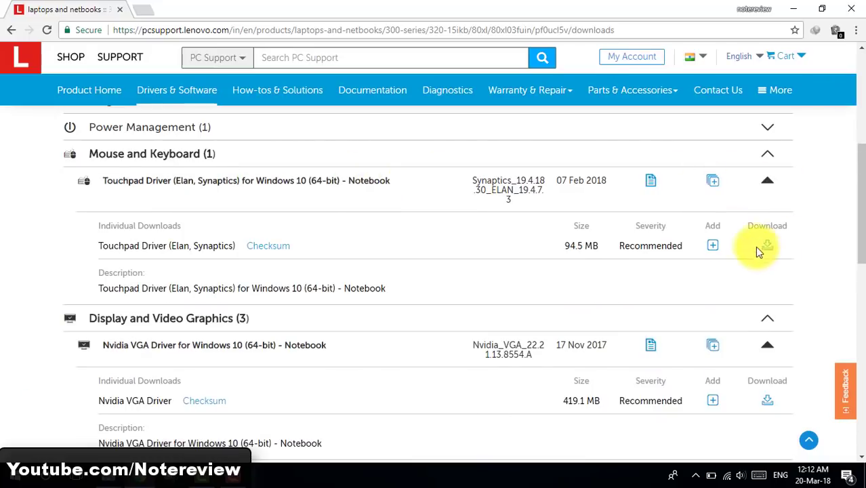
{"action": "scroll", "scroll_direction": "down", "scroll_amount": 3}
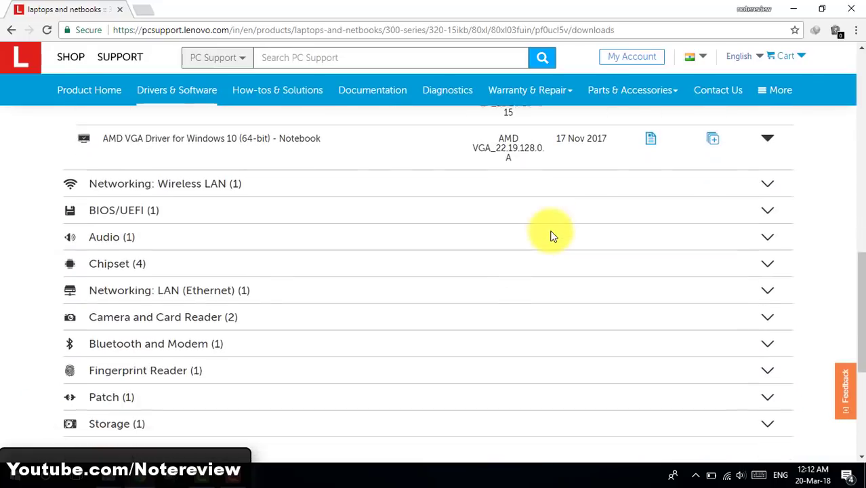
{"action": "left_click", "coordinate": [165, 182]}
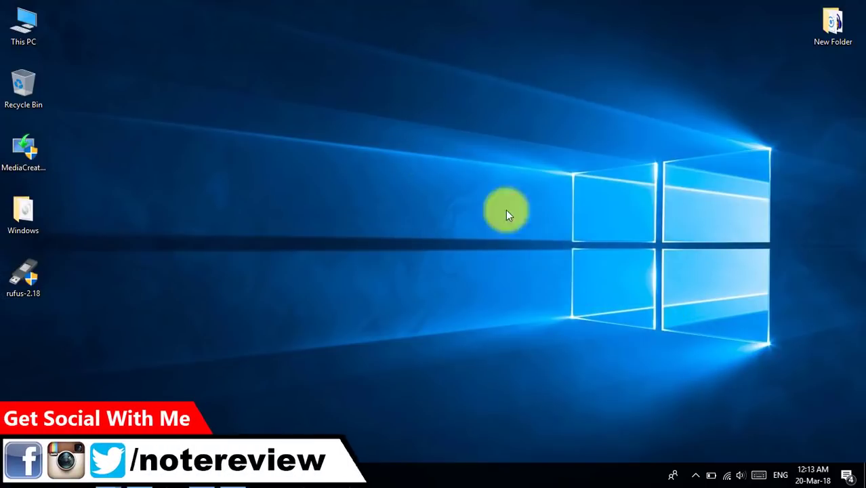
{"action": "mouse_move", "coordinate": [699, 392]}
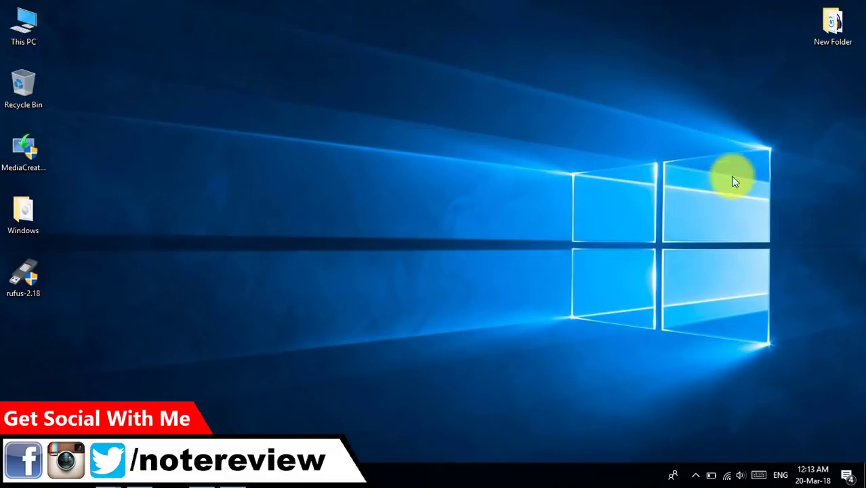
{"action": "mouse_move", "coordinate": [760, 137]}
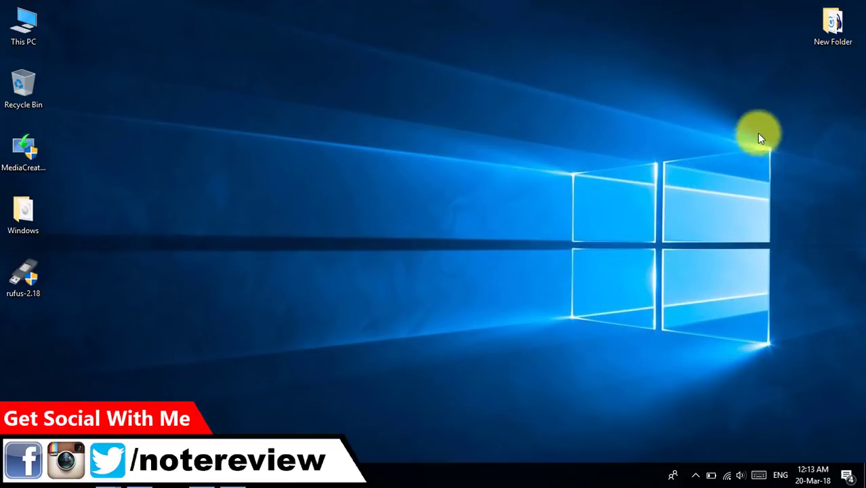